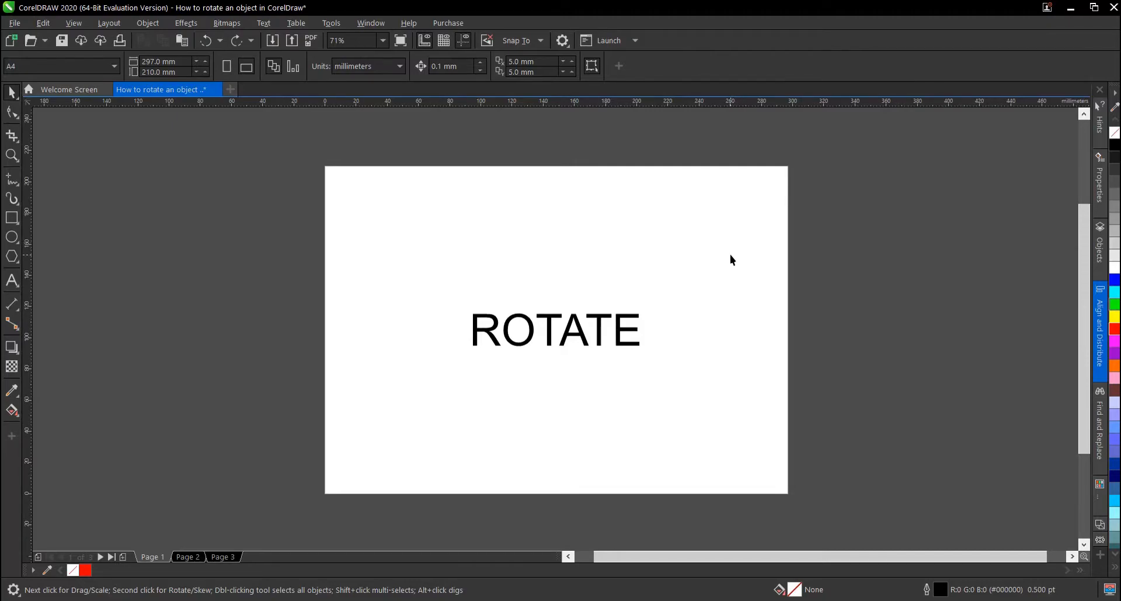
mouse_move(770, 270)
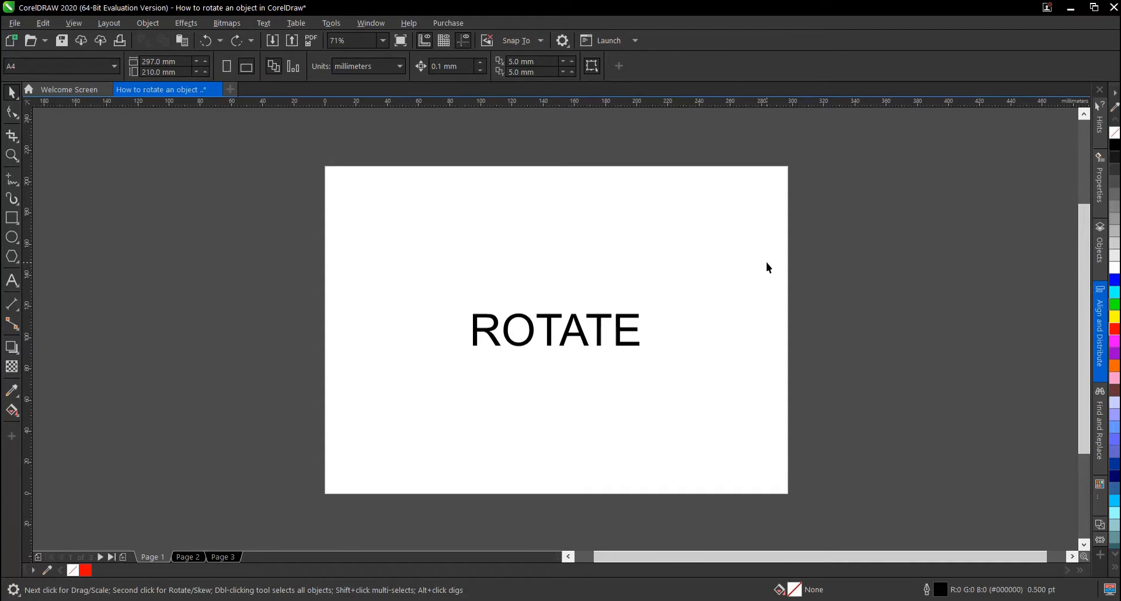
mouse_move(762, 273)
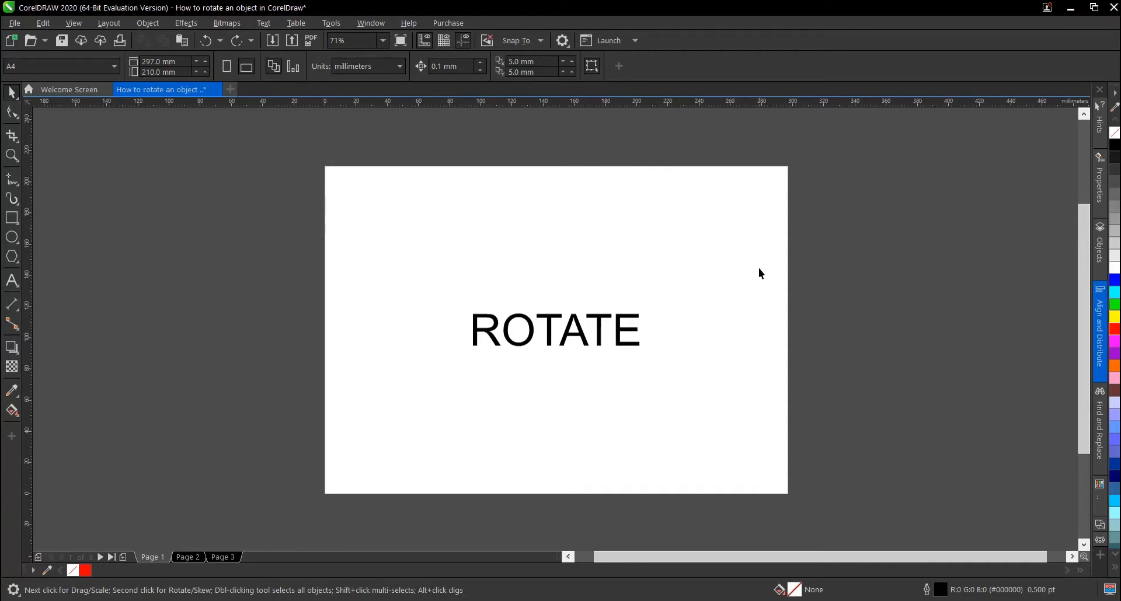
Try rotation angles 4 and 90 on the selected ROTATE text via the Angle field.
click(558, 332)
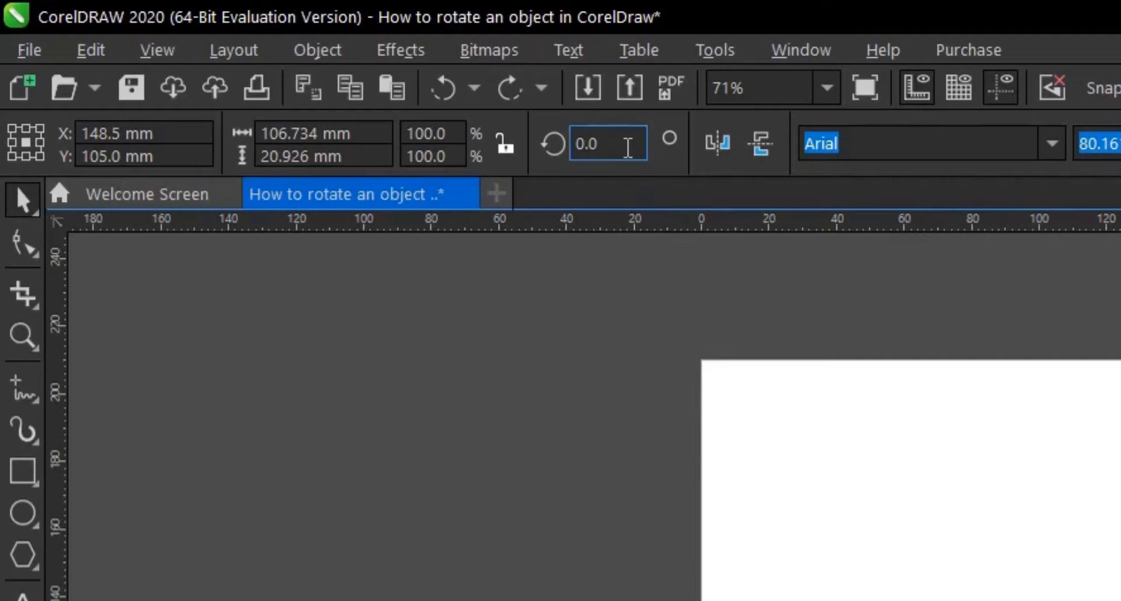
mouse_move(626, 144)
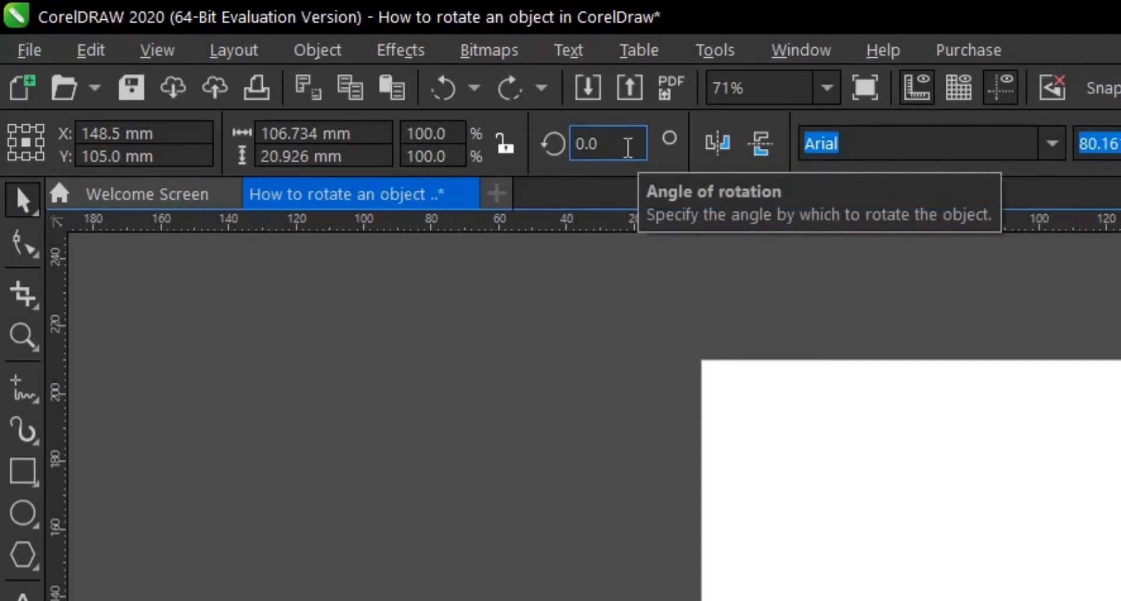
click(594, 144)
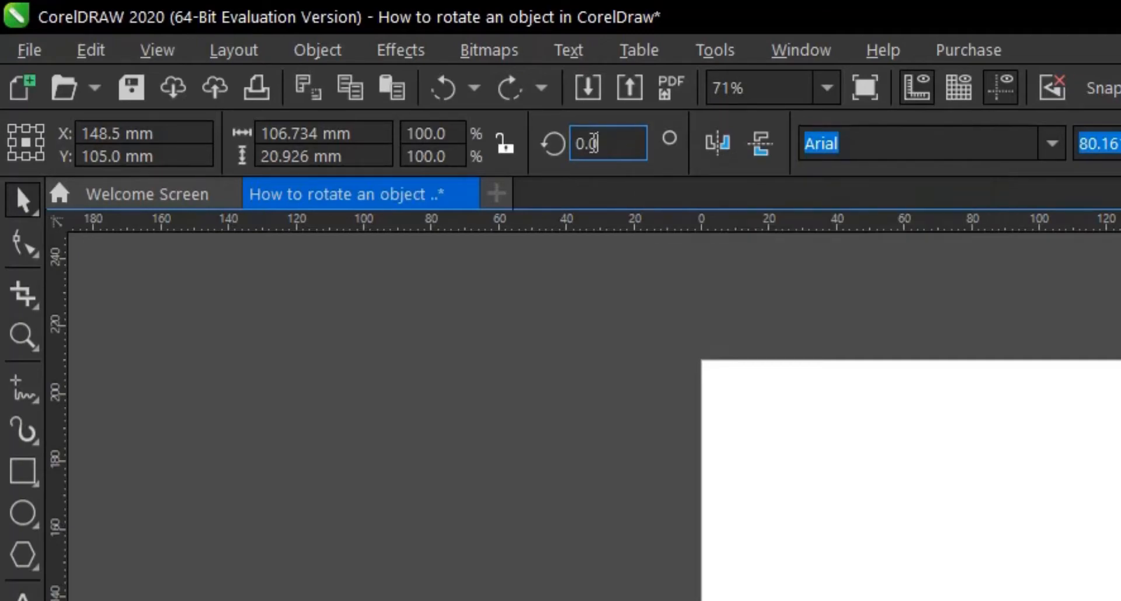
text(45)
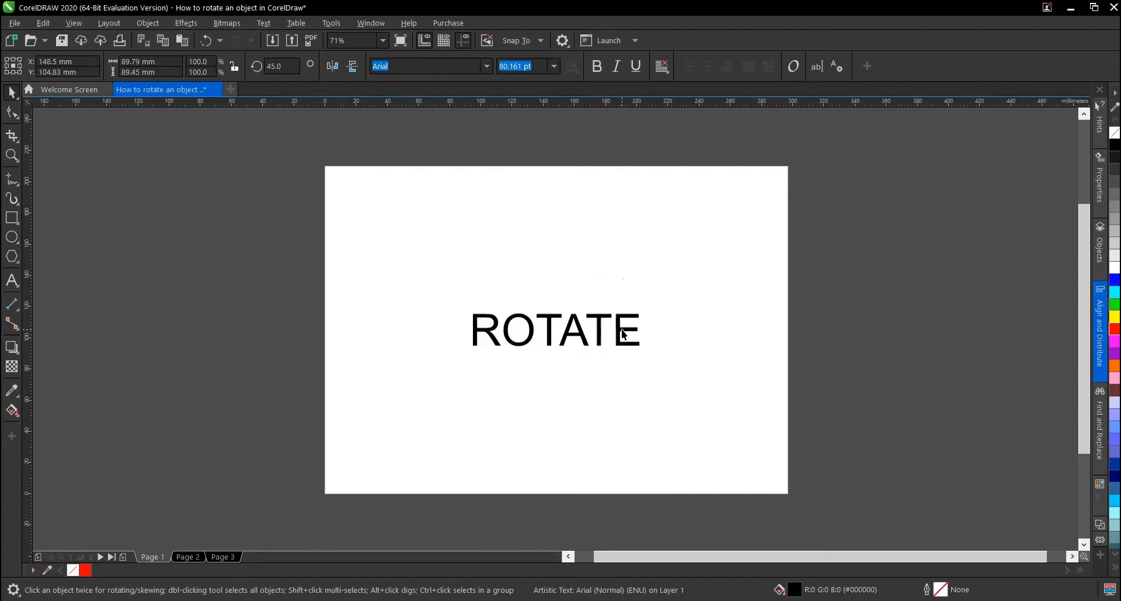
click(556, 334)
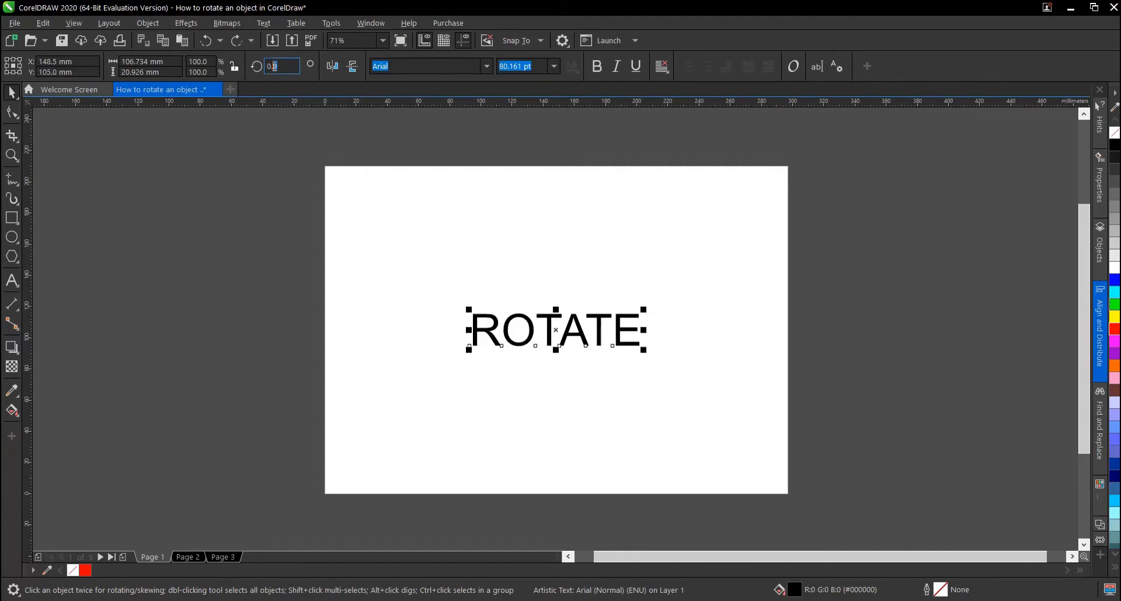
text(90)
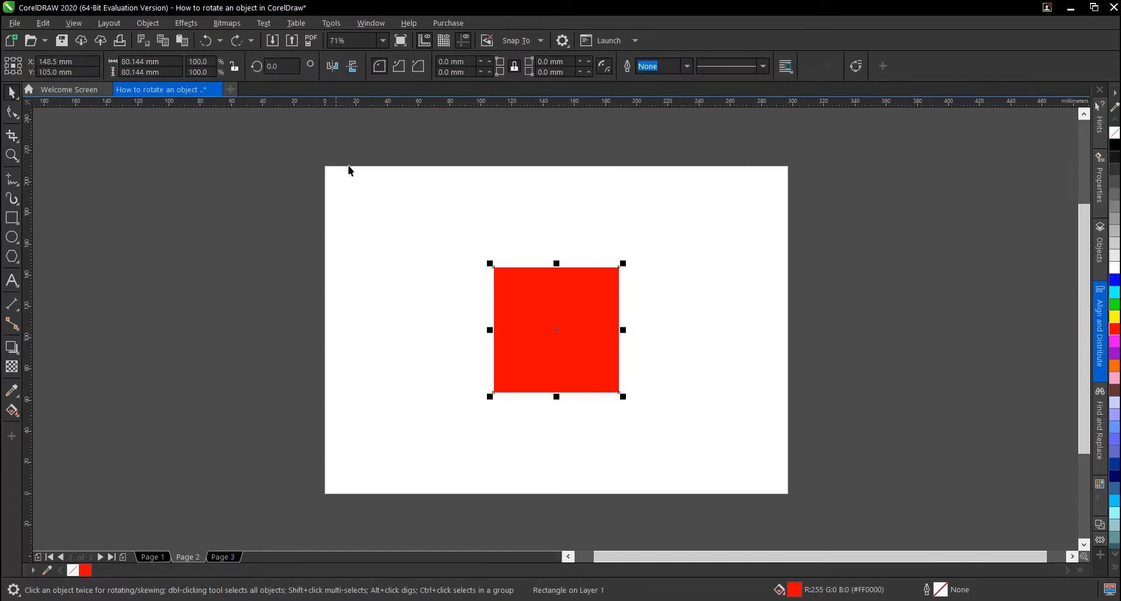
Enter a 45-degree rotation angle for the red square.
click(280, 65)
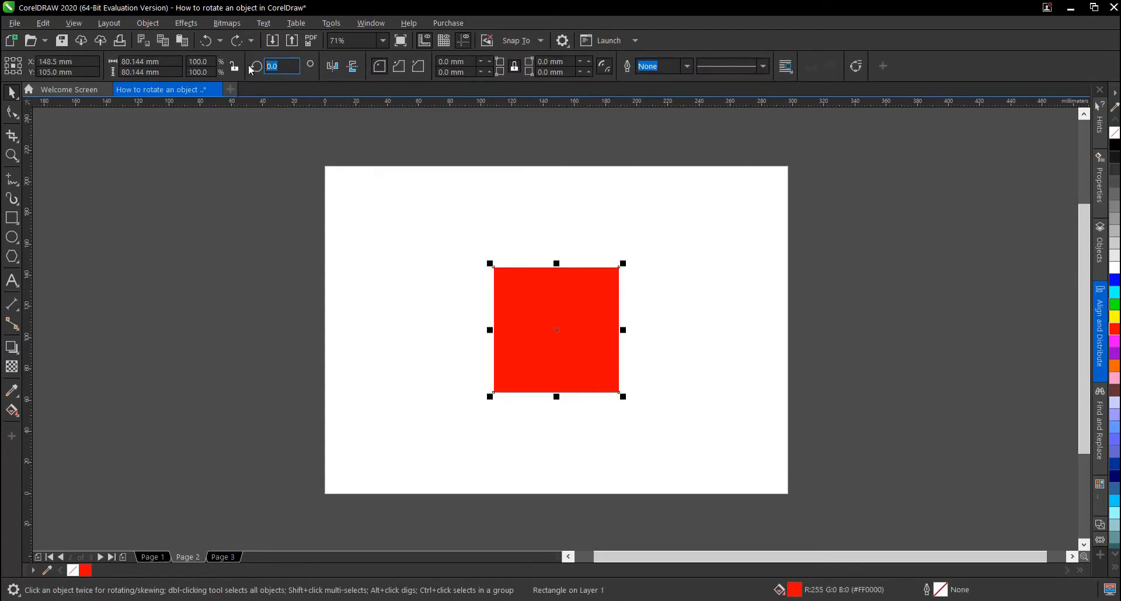
text(45)
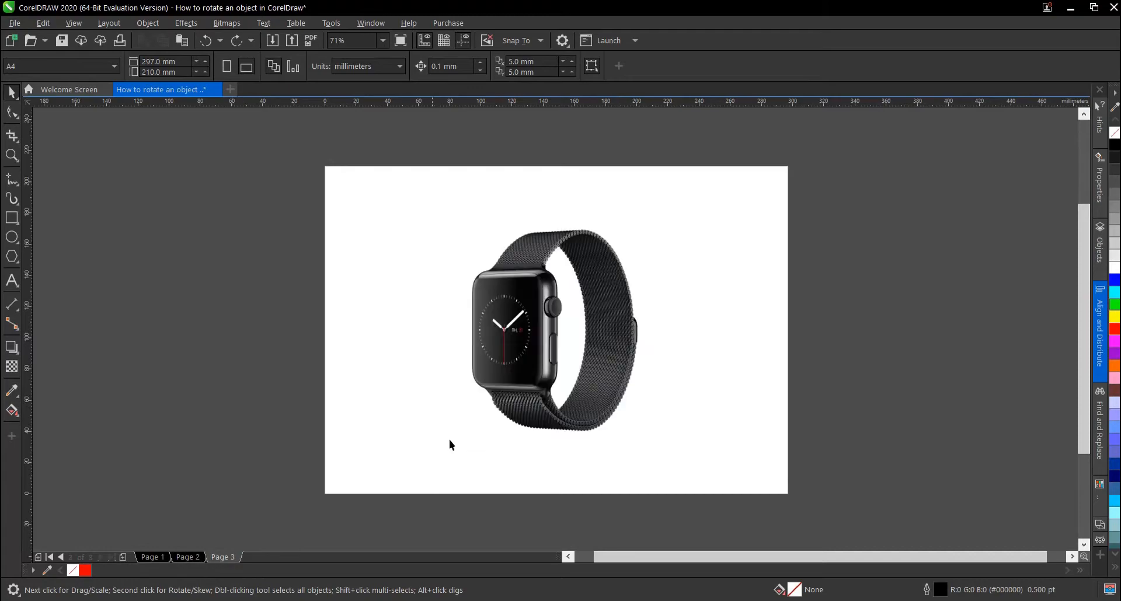
Enter a 90-degree rotation angle for the selected watch image.
click(531, 329)
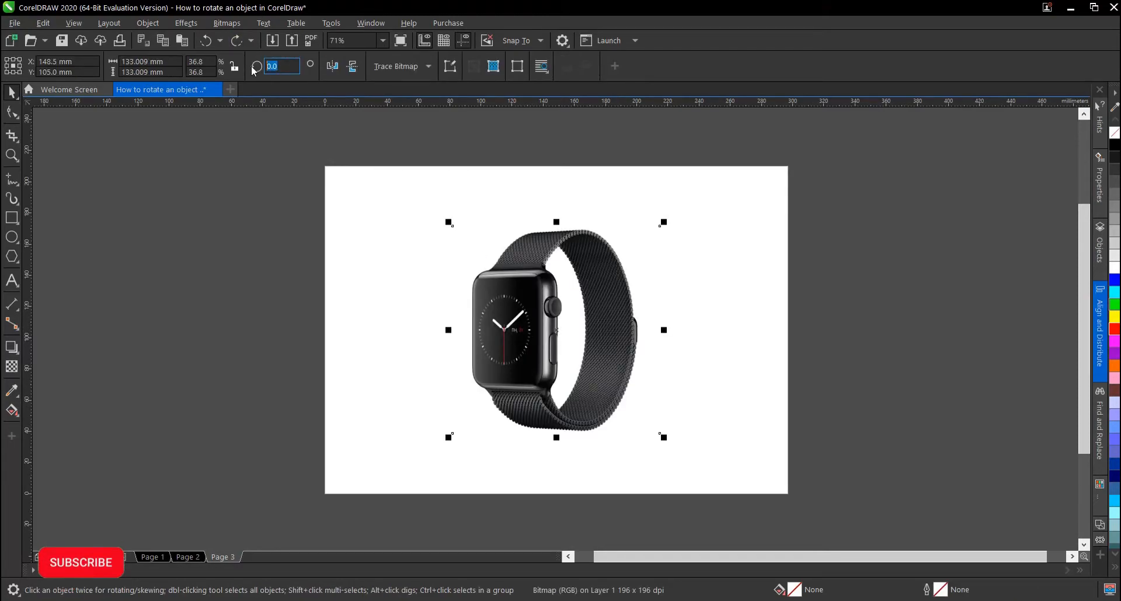
text(90)
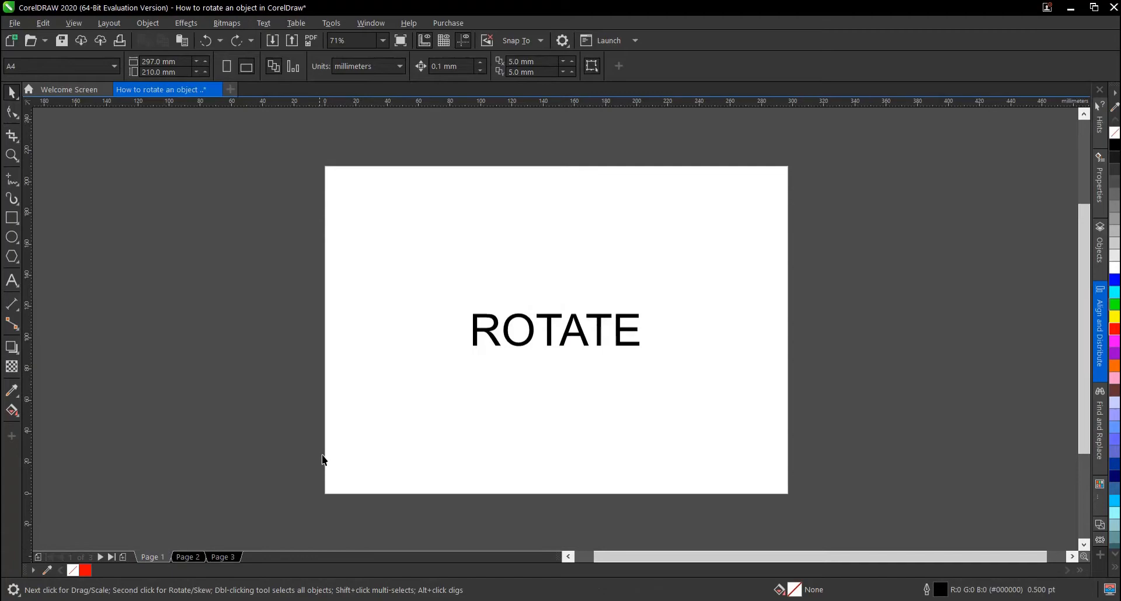
mouse_move(334, 430)
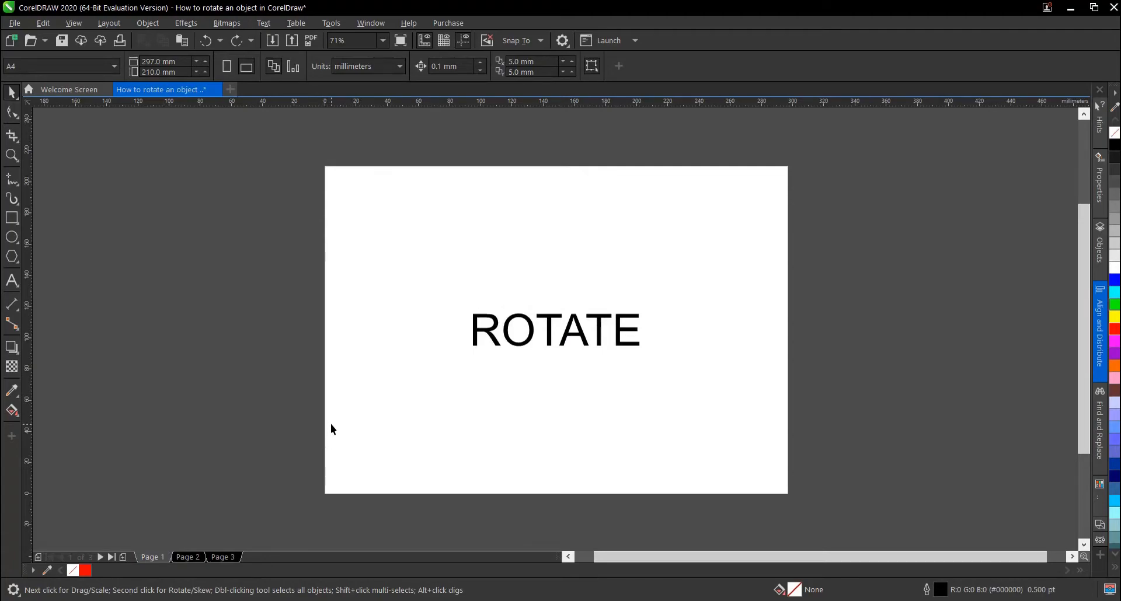
click(535, 336)
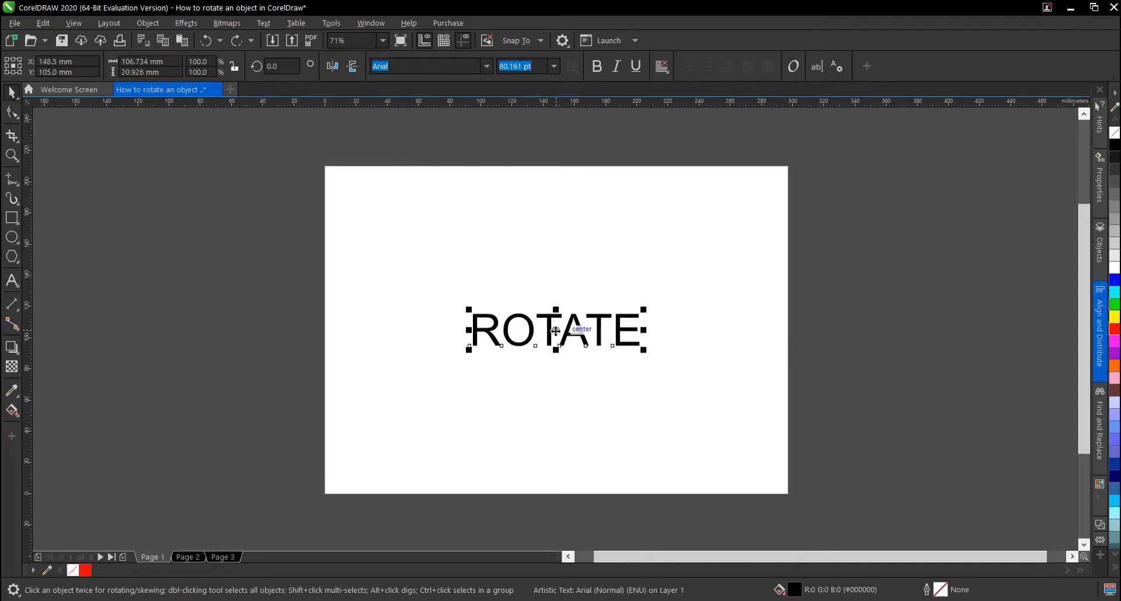
click(556, 335)
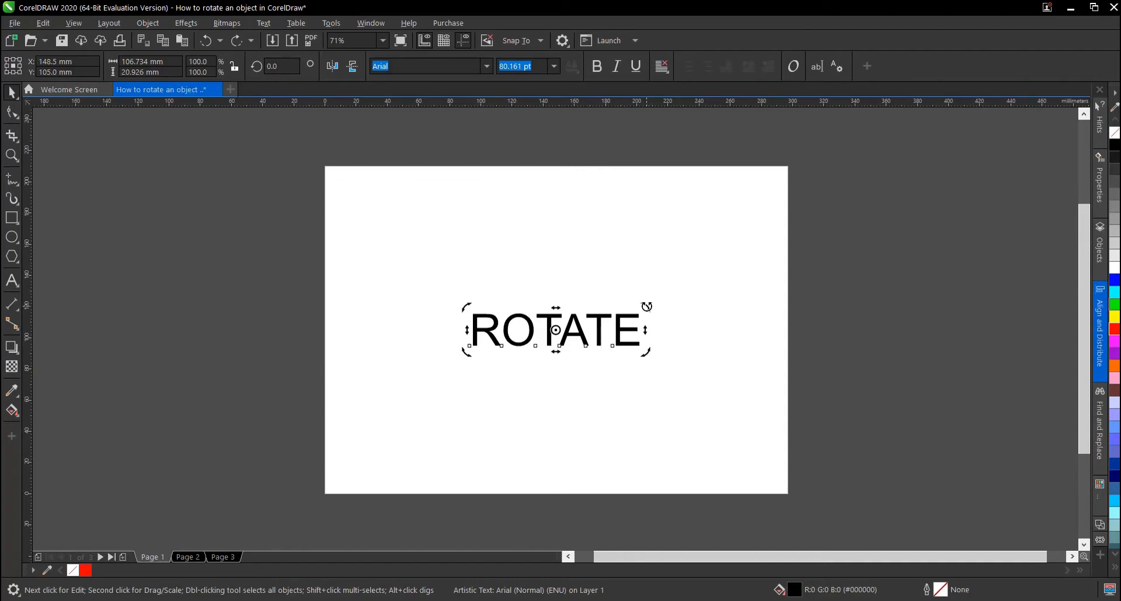
drag(645, 306, 612, 338)
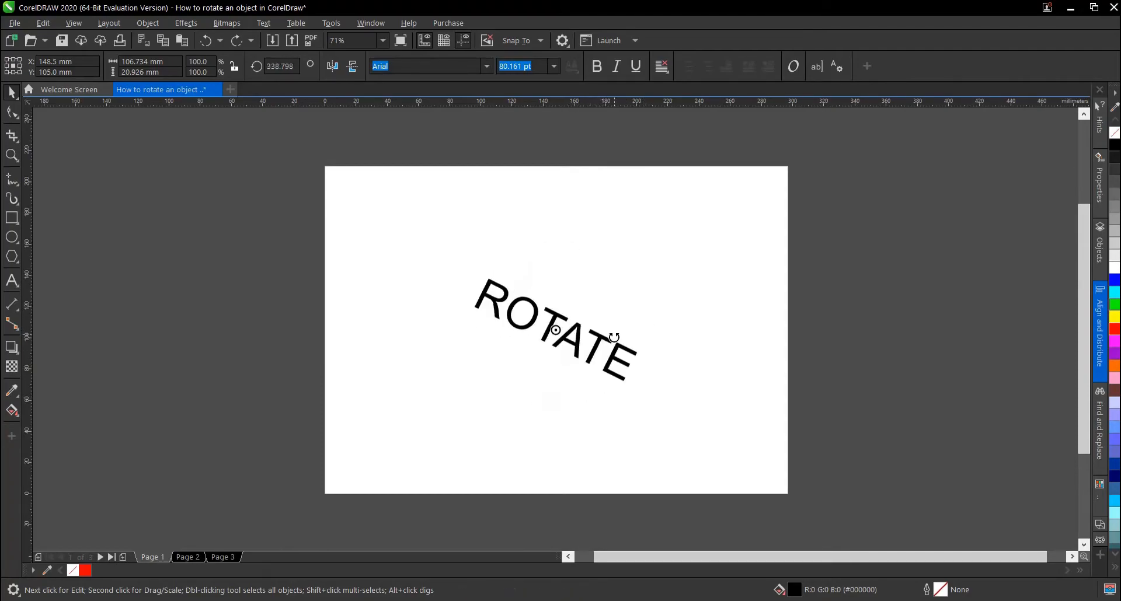
drag(611, 337, 604, 320)
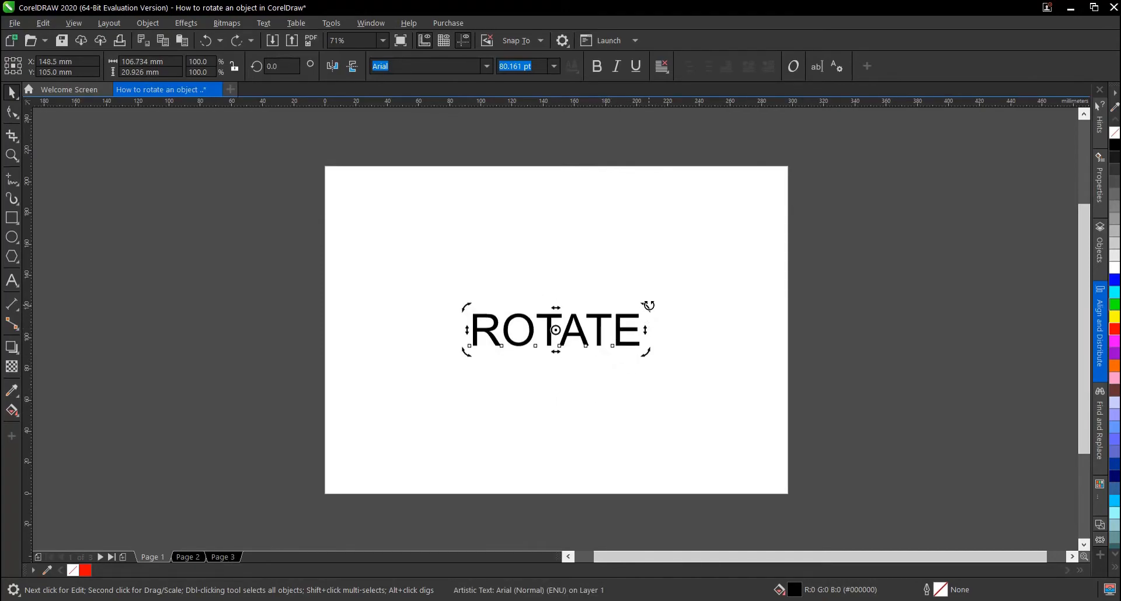
drag(647, 306, 647, 342)
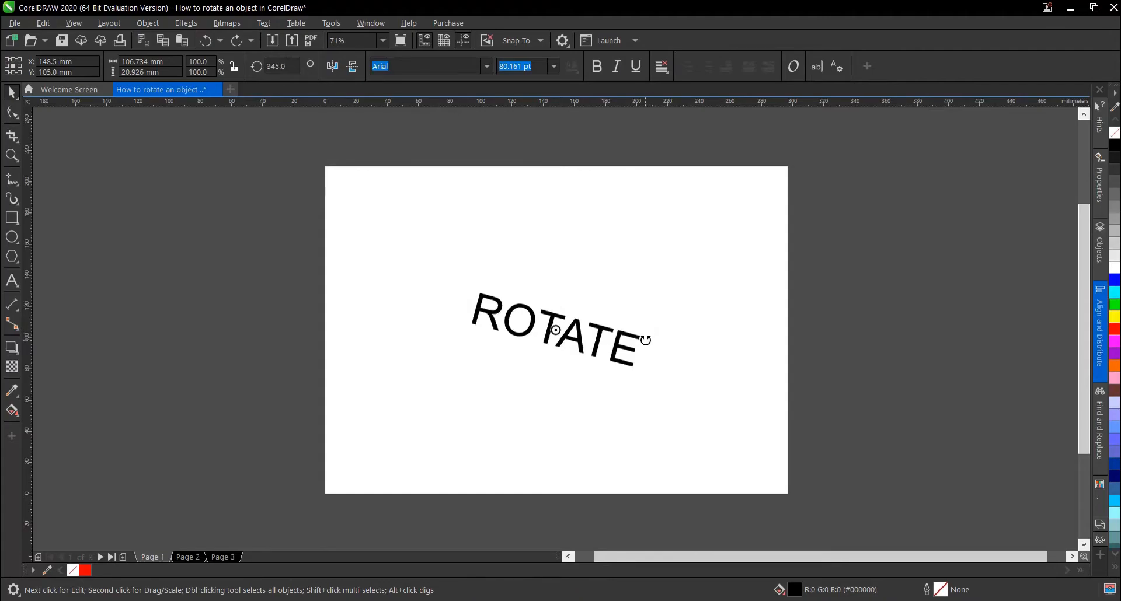
drag(645, 340, 631, 373)
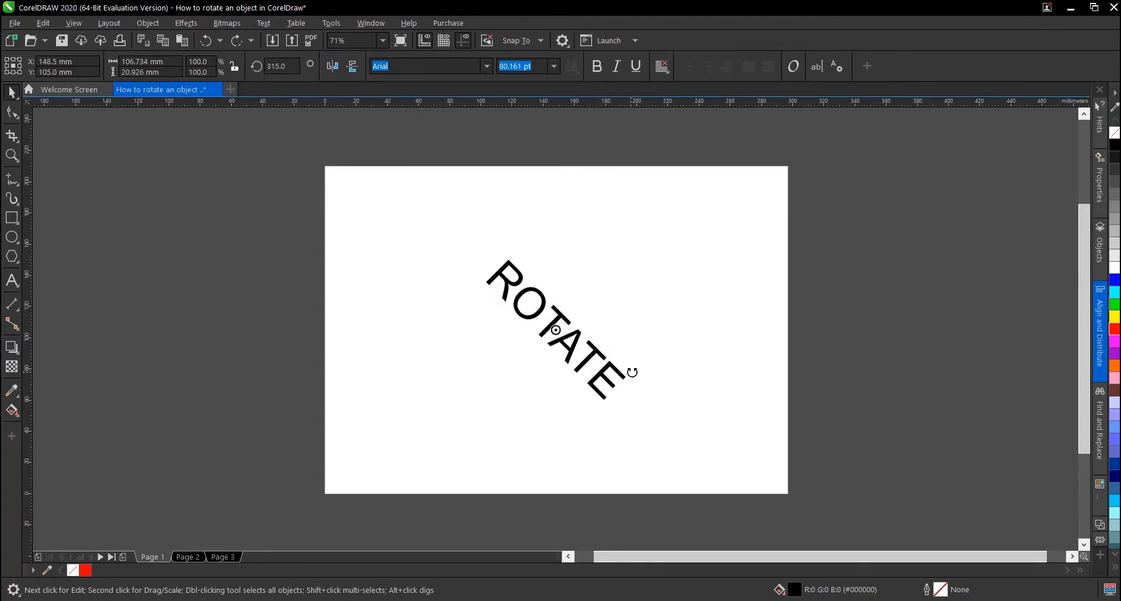
drag(632, 373, 622, 301)
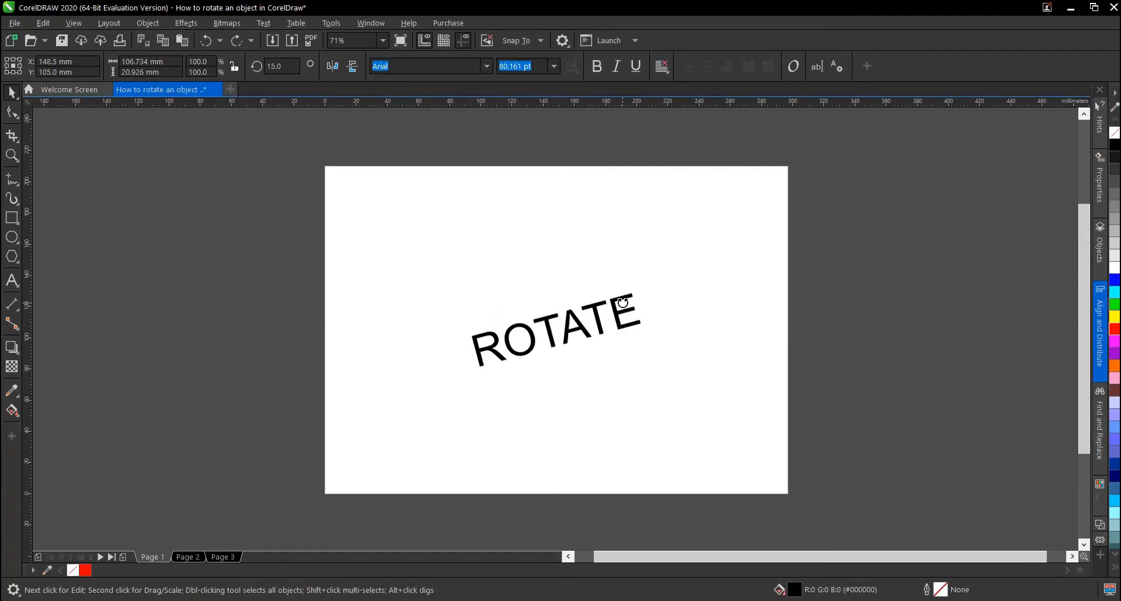
mouse_move(617, 298)
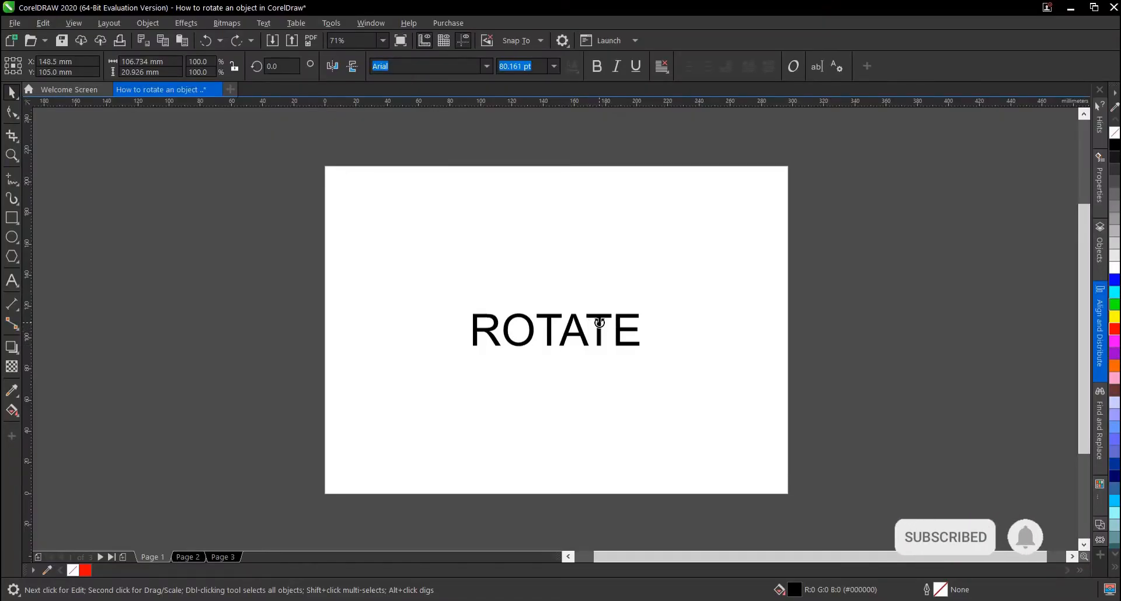
drag(640, 332, 640, 350)
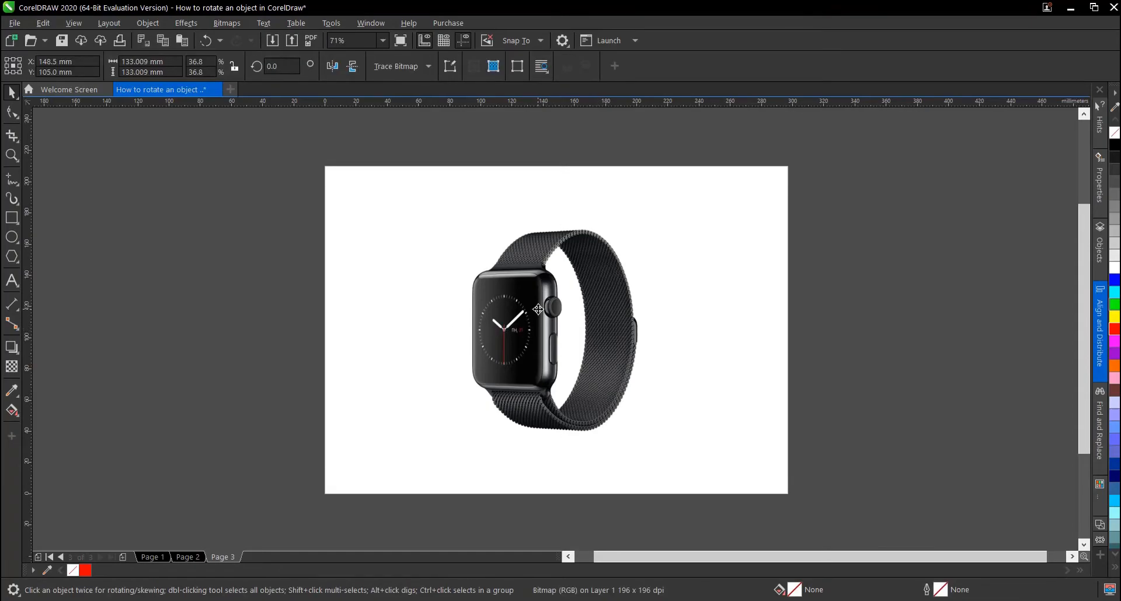
Toggle the watch image into rotation-handle mode and back to normal selection.
click(537, 317)
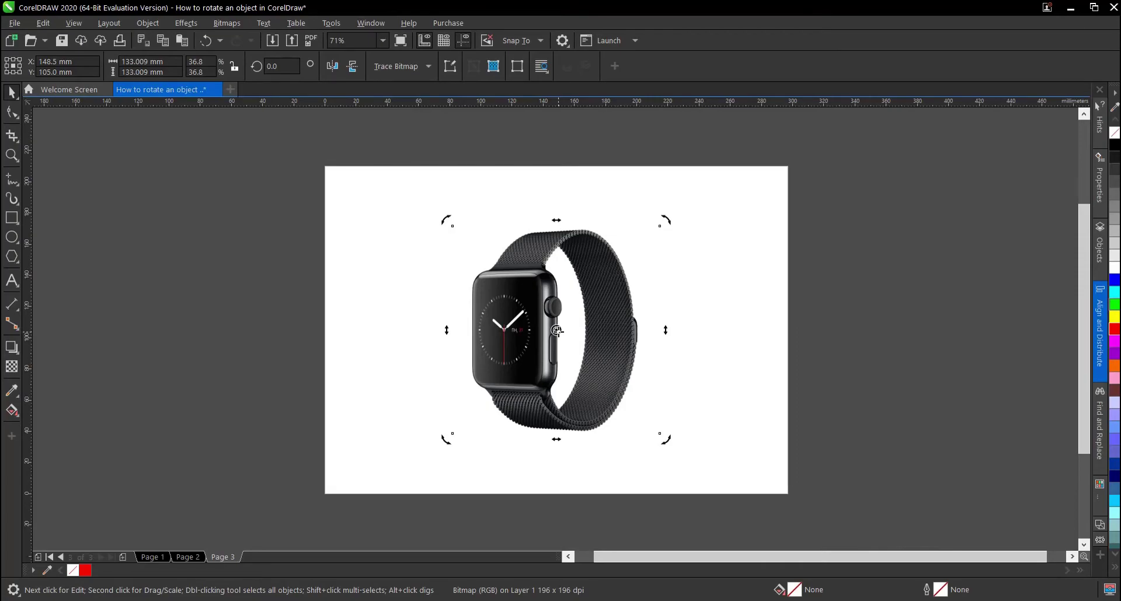
mouse_move(498, 410)
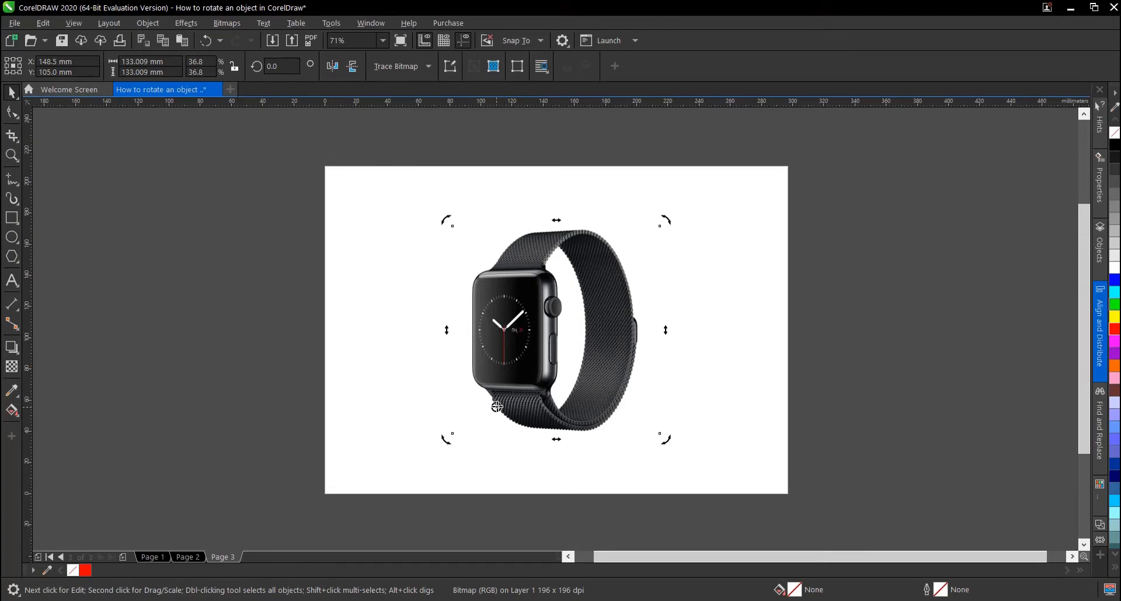
mouse_move(465, 437)
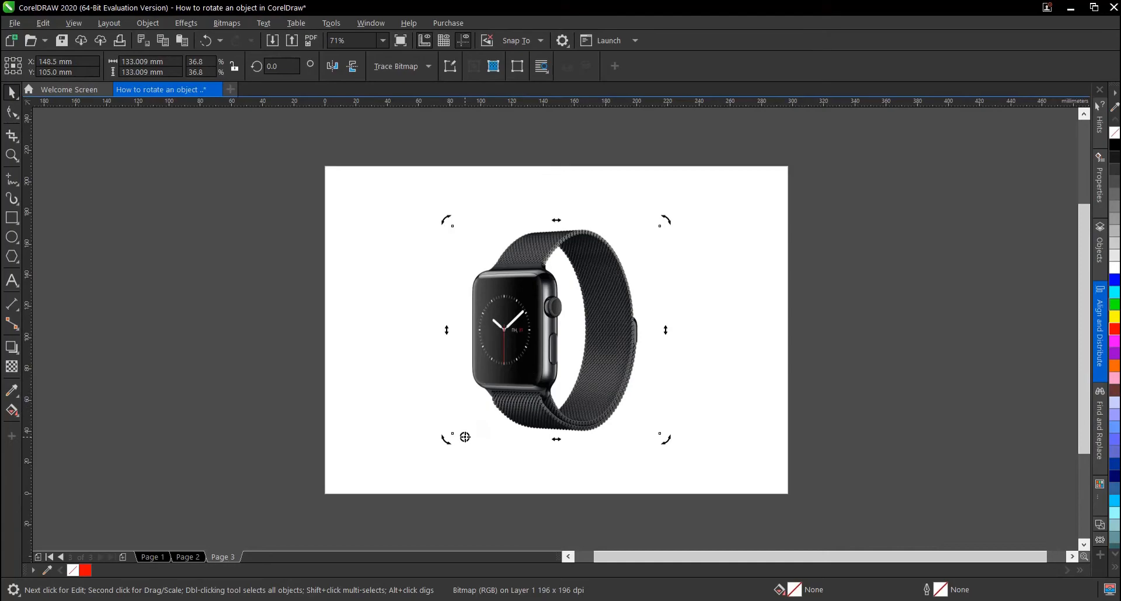
mouse_move(664, 219)
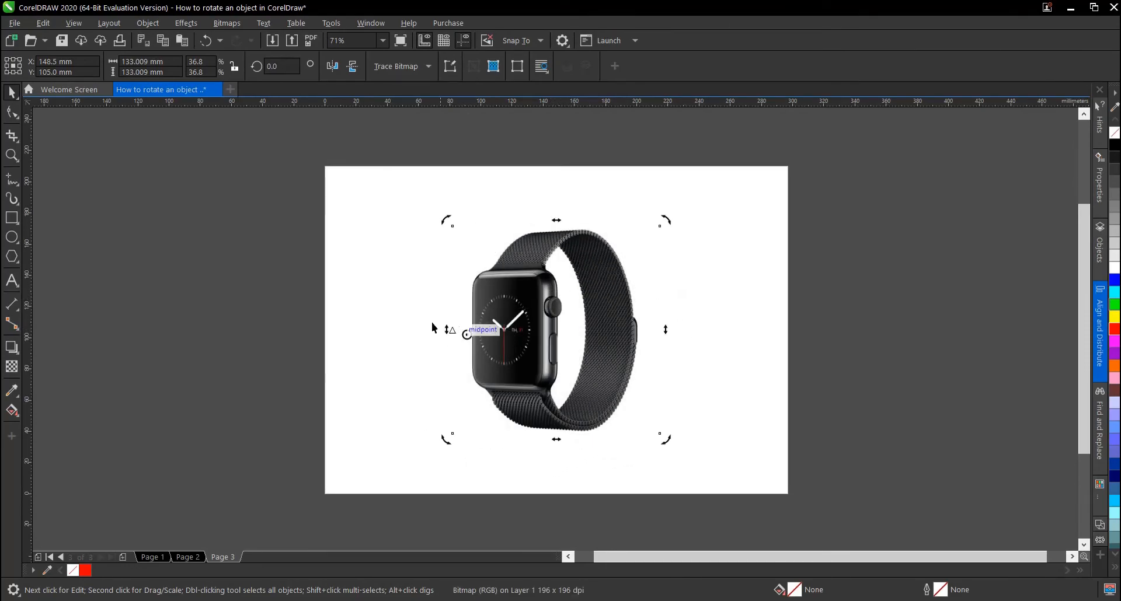
click(507, 330)
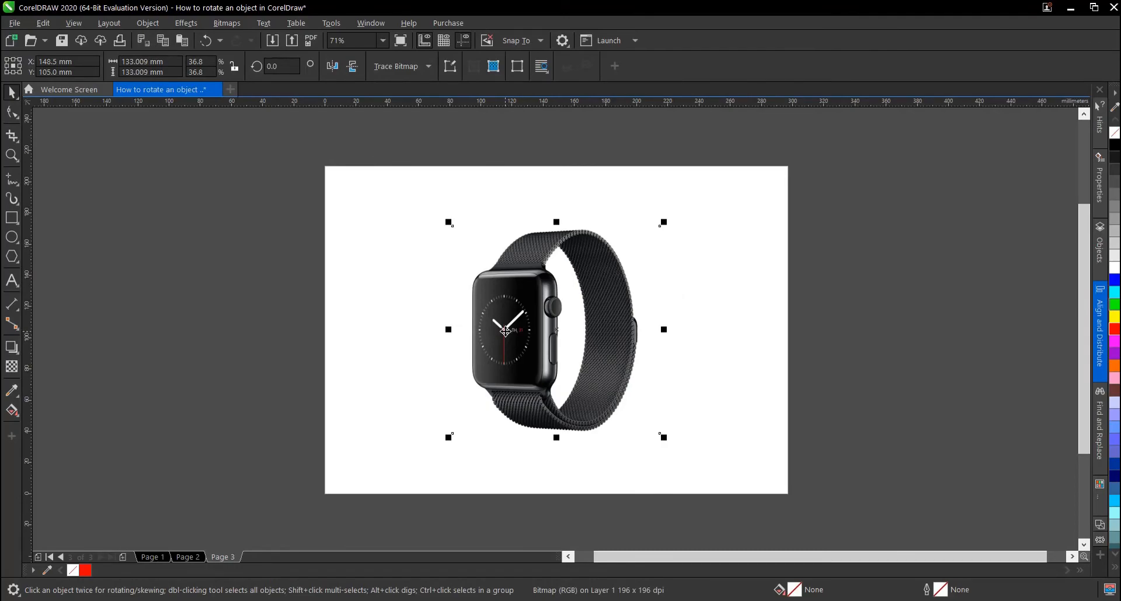
mouse_move(673, 293)
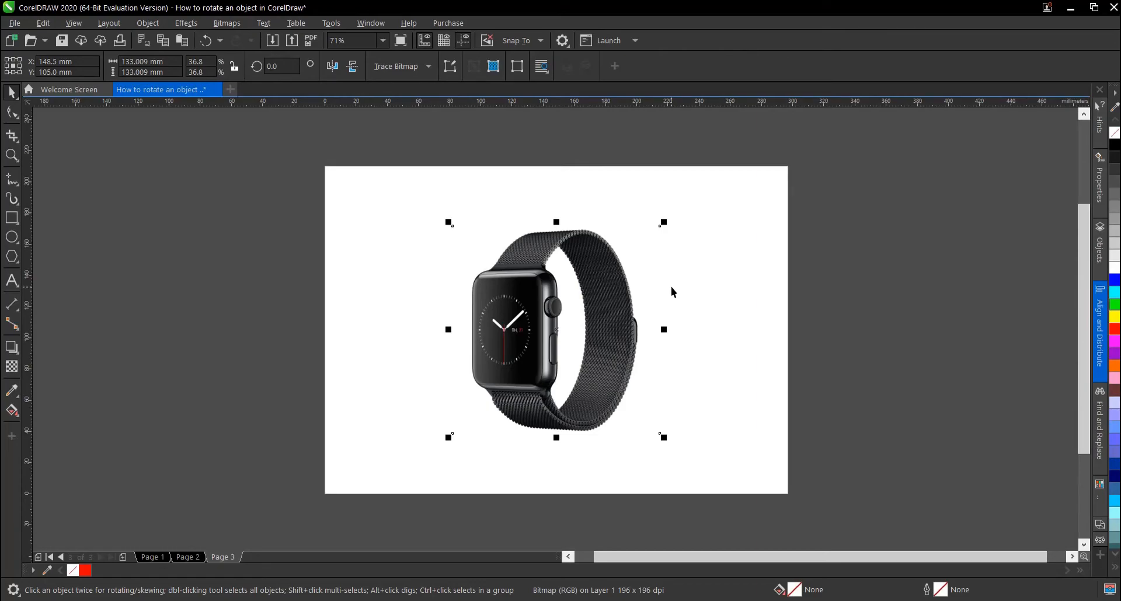
mouse_move(693, 266)
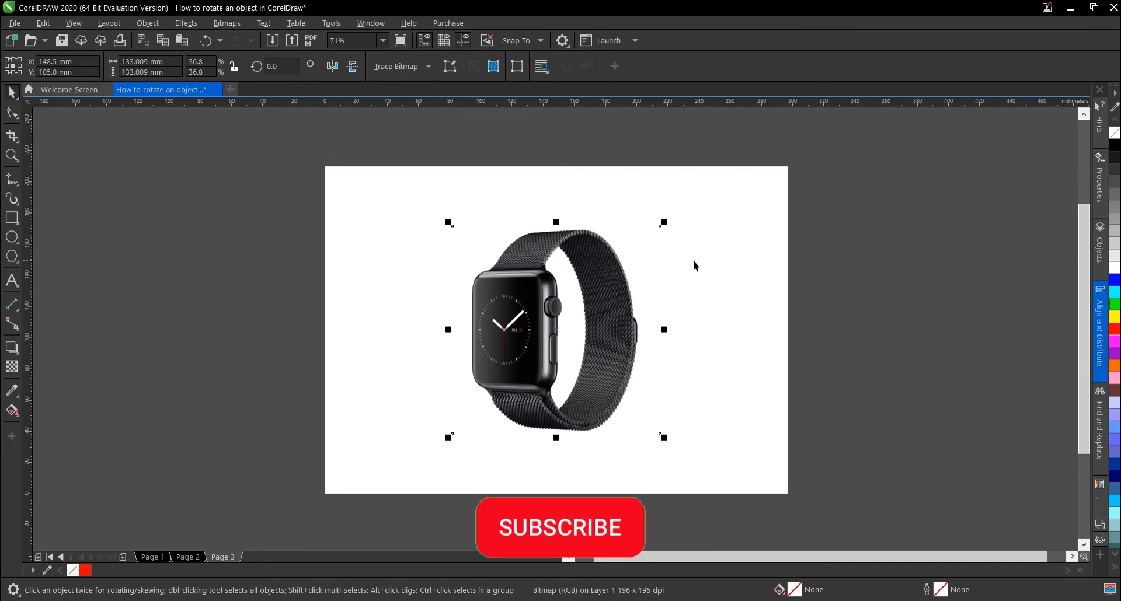
click(560, 528)
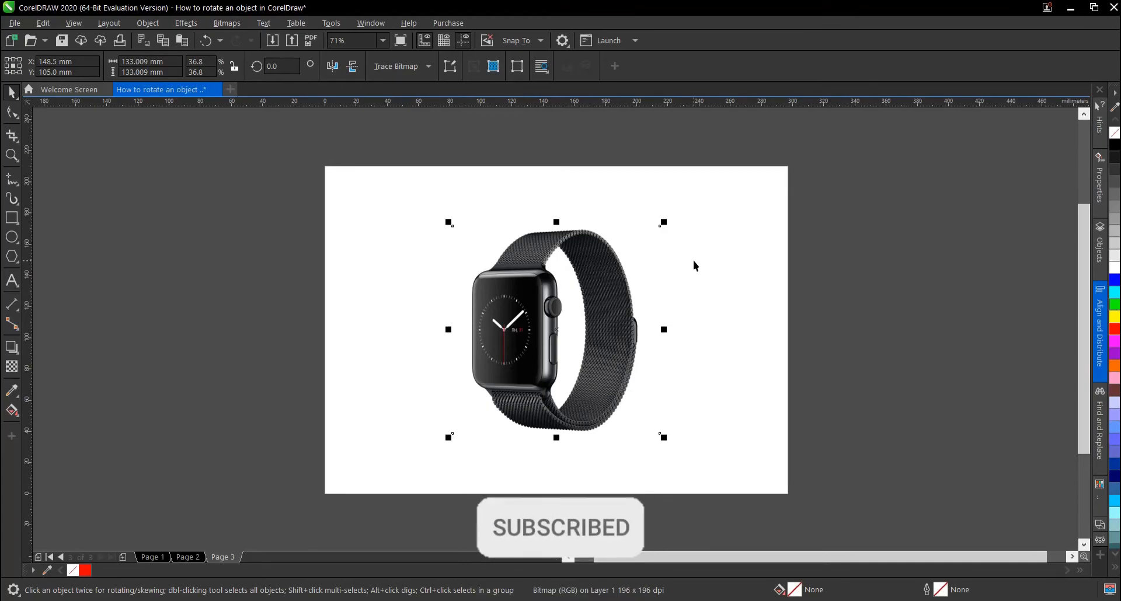